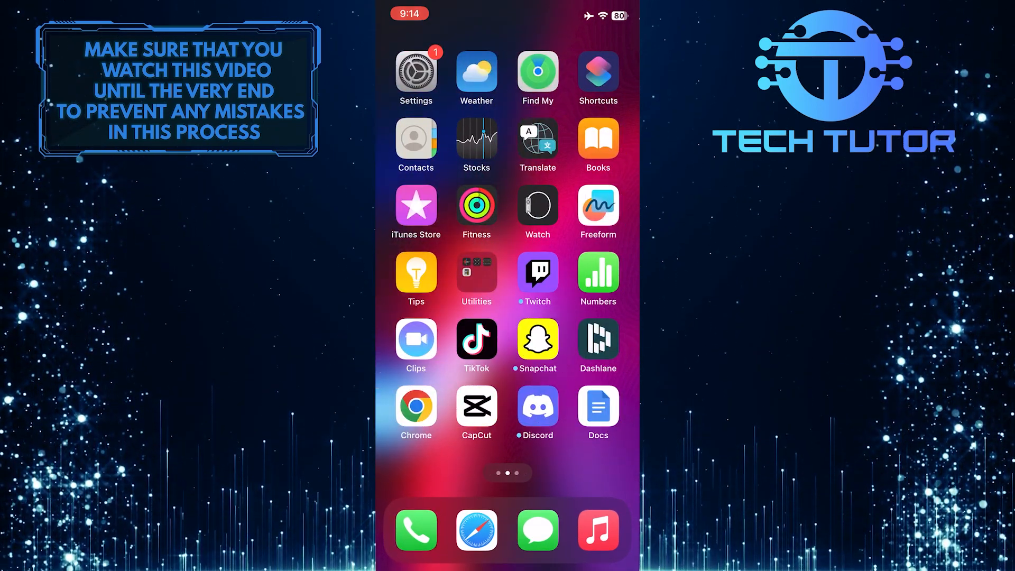
Step: Open Settings and go to Chrome's app settings page, where Default Browser App shows Safari
left_click(416, 73)
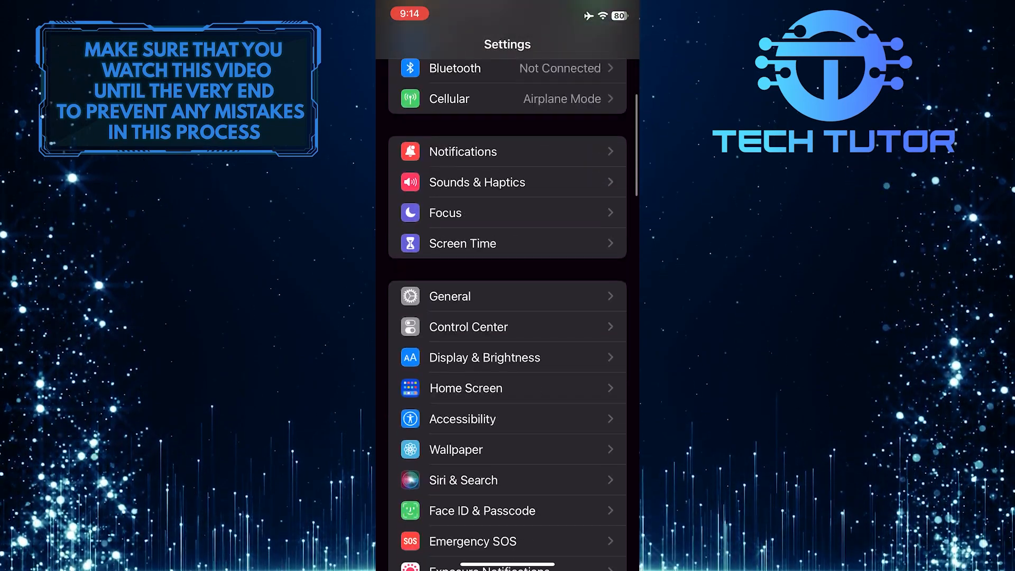
scroll("down", 3)
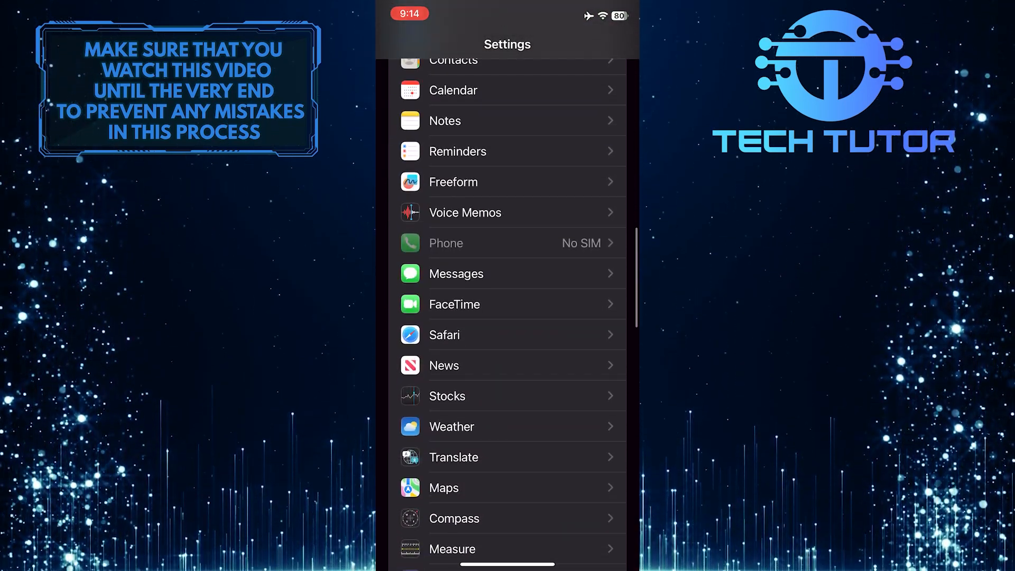
scroll("down", 3)
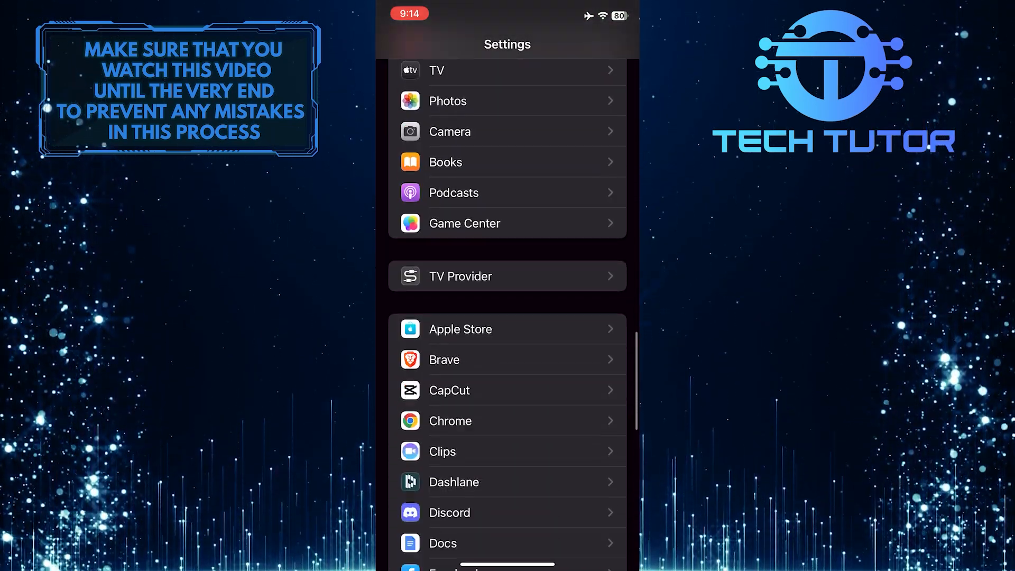
scroll("down", 3)
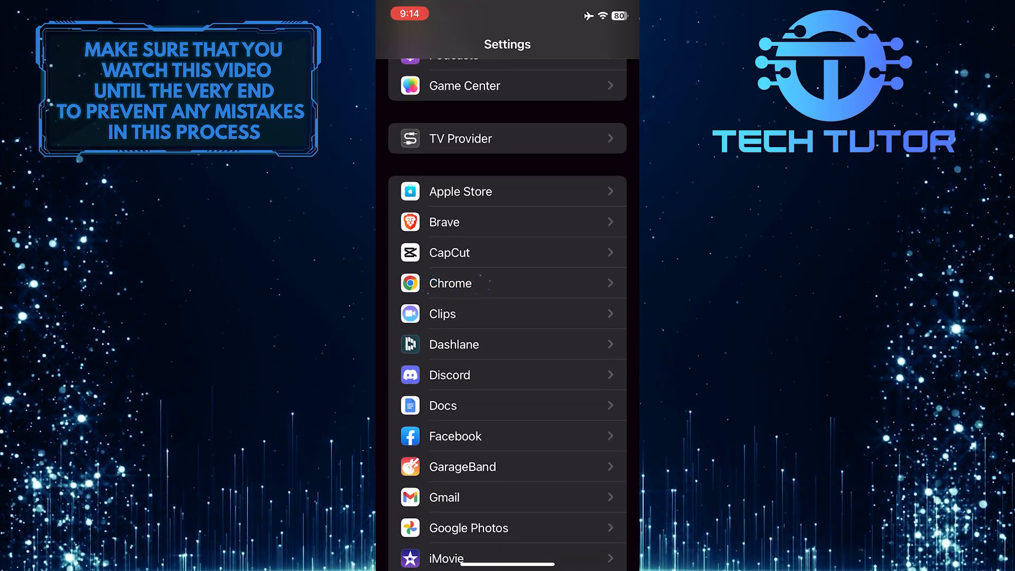
left_click(449, 283)
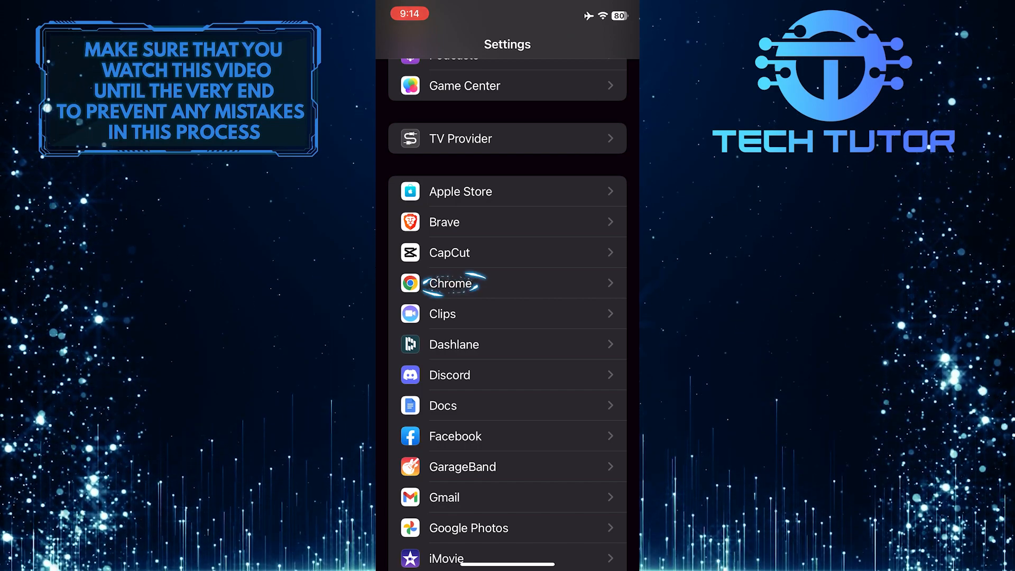
left_click(449, 283)
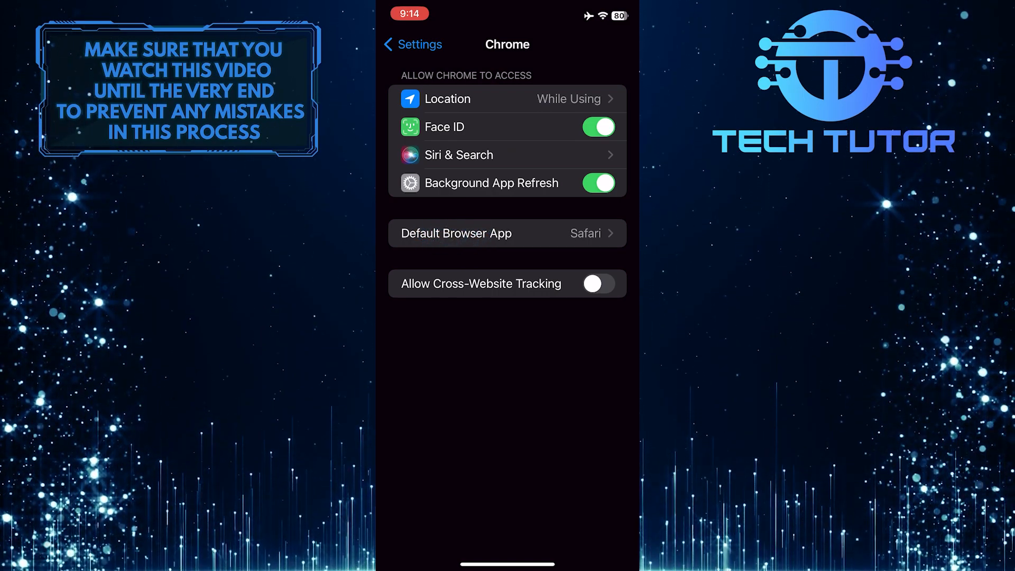
Step: Change Chrome's Default Browser App setting from Safari to Chrome
left_click(507, 233)
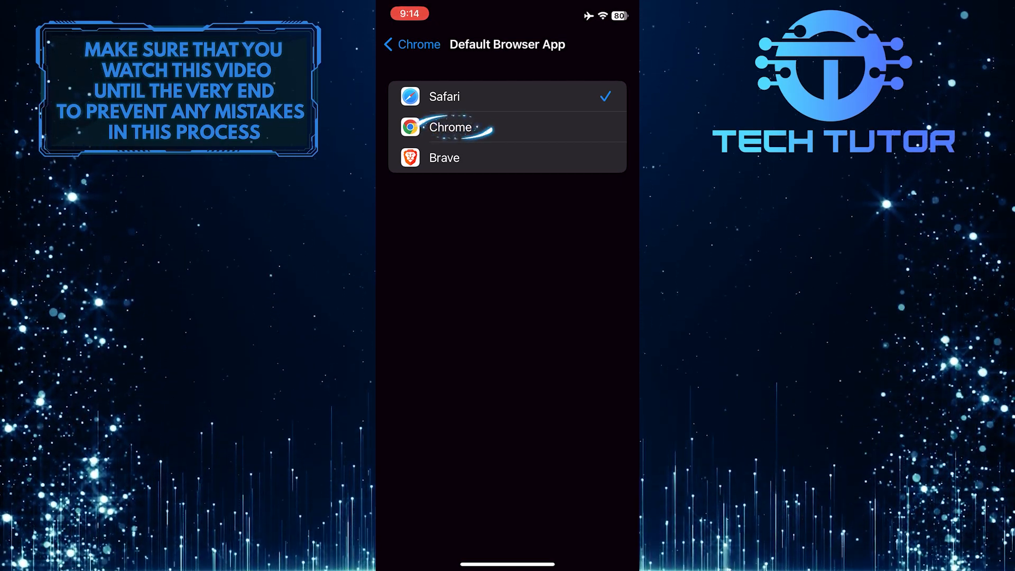
left_click(450, 127)
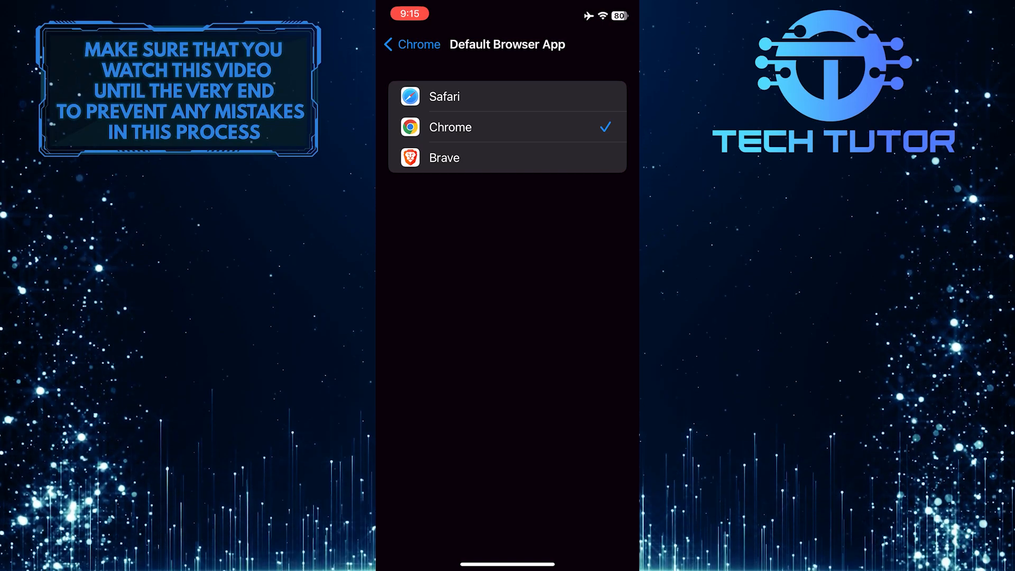